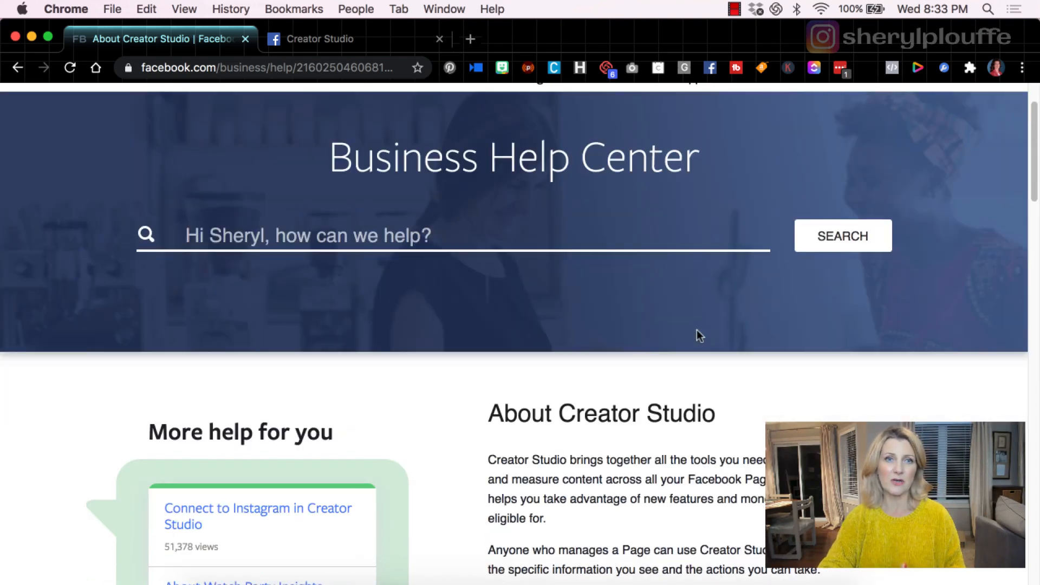
Step: Browse between the Facebook Page home and the Instagram Content Library views
scroll("down", 3)
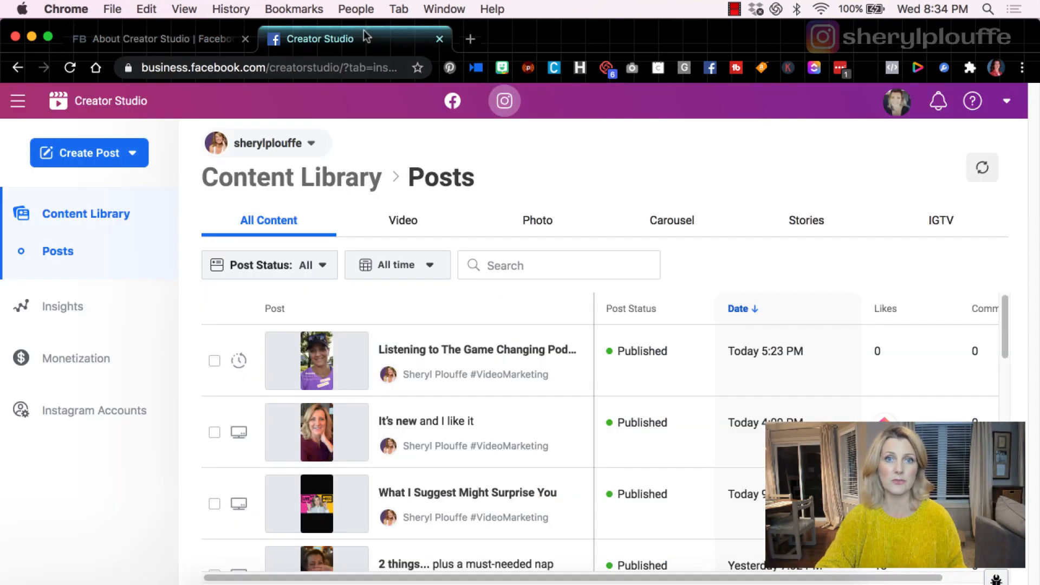
mouse_move(610, 161)
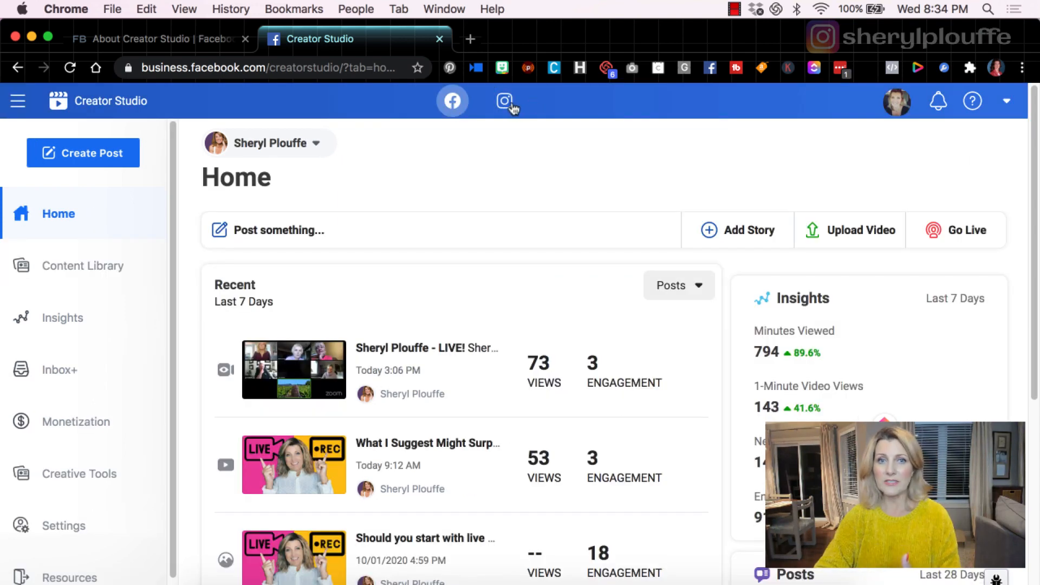
left_click(504, 101)
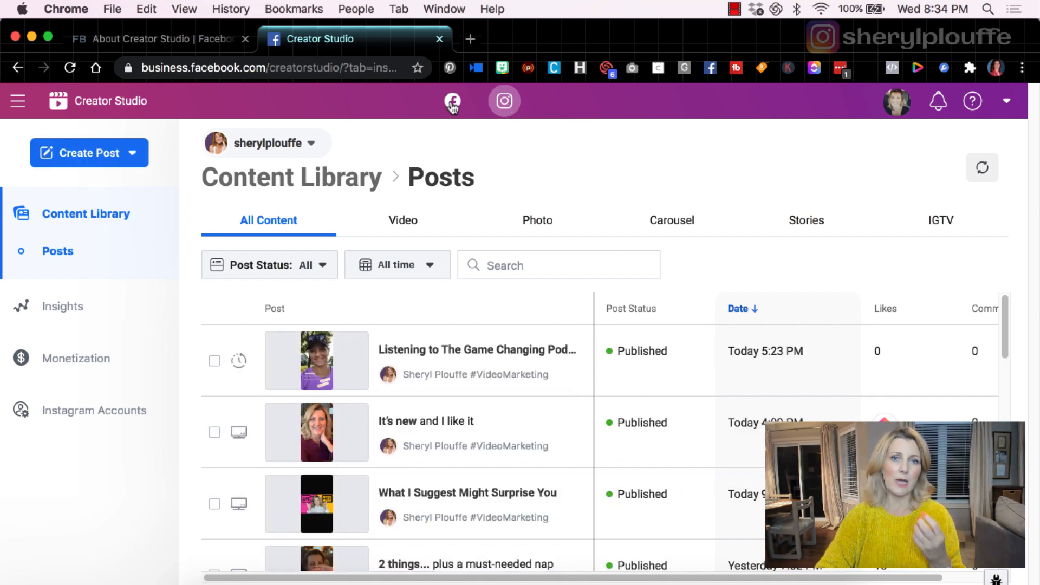
left_click(451, 101)
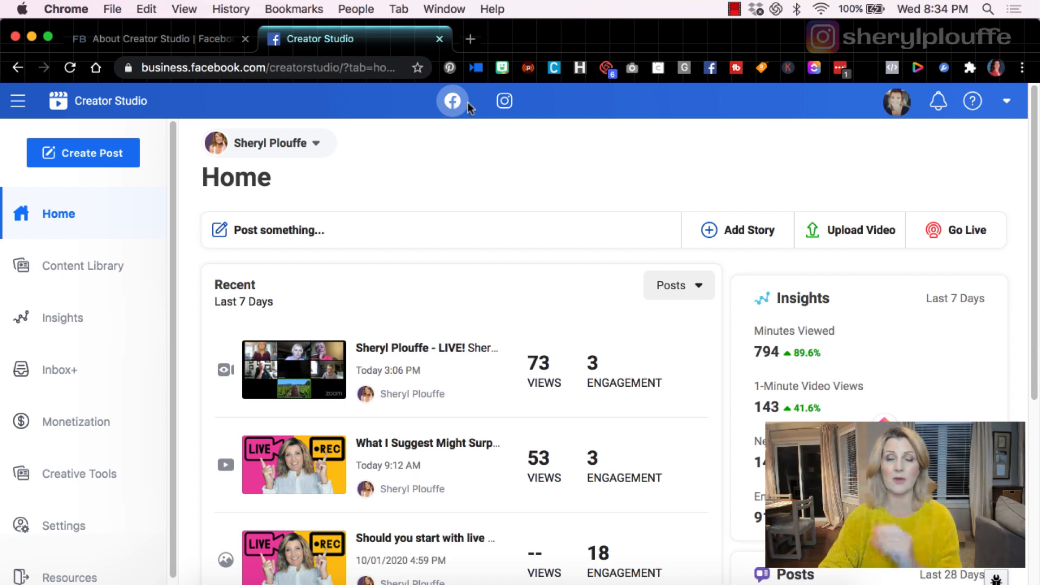
mouse_move(505, 101)
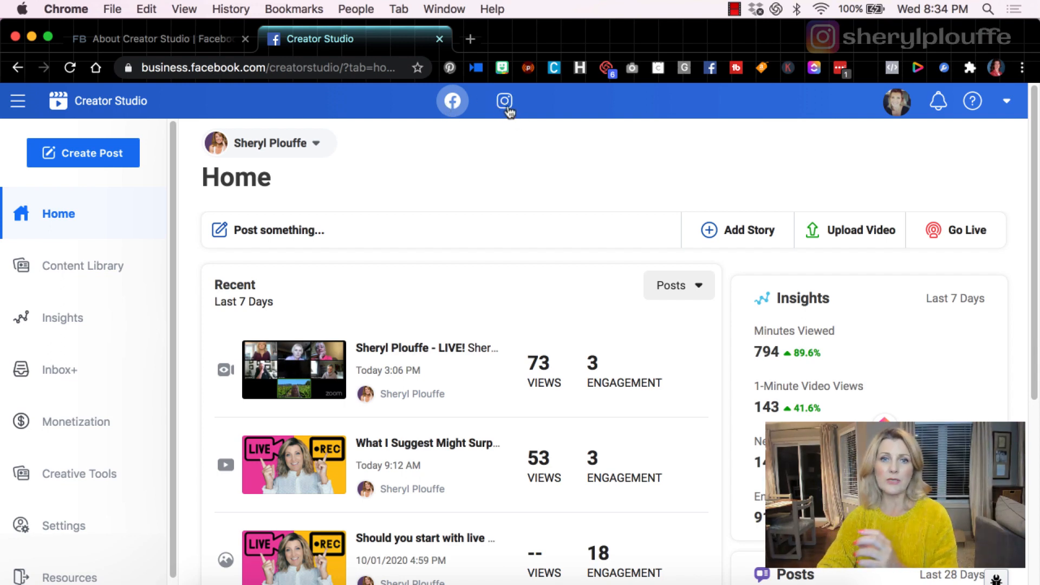
left_click(505, 101)
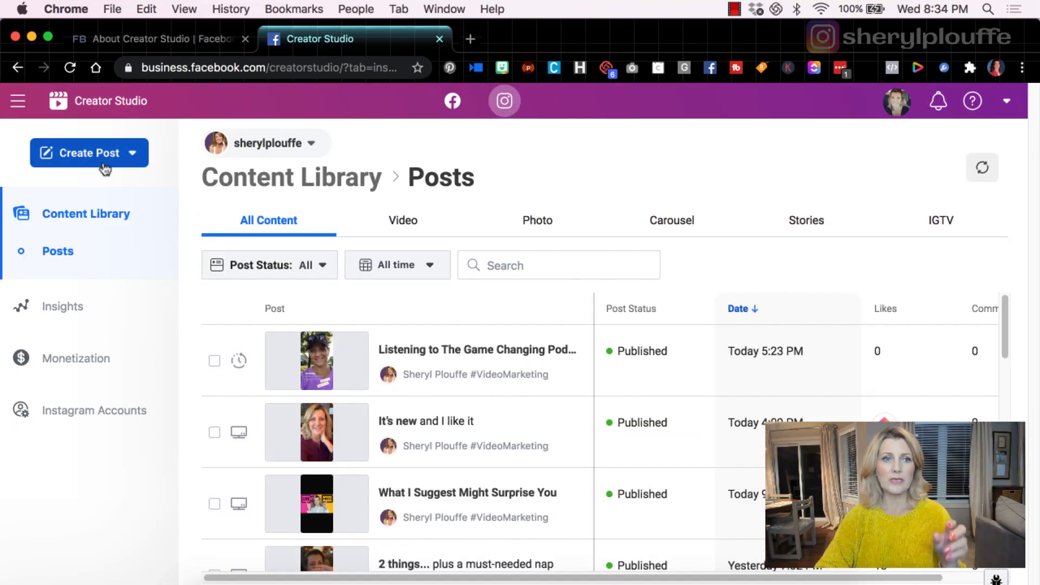
Step: Start a new IGTV post from Create Post, choosing the sheryl plouffe Instagram account
left_click(89, 153)
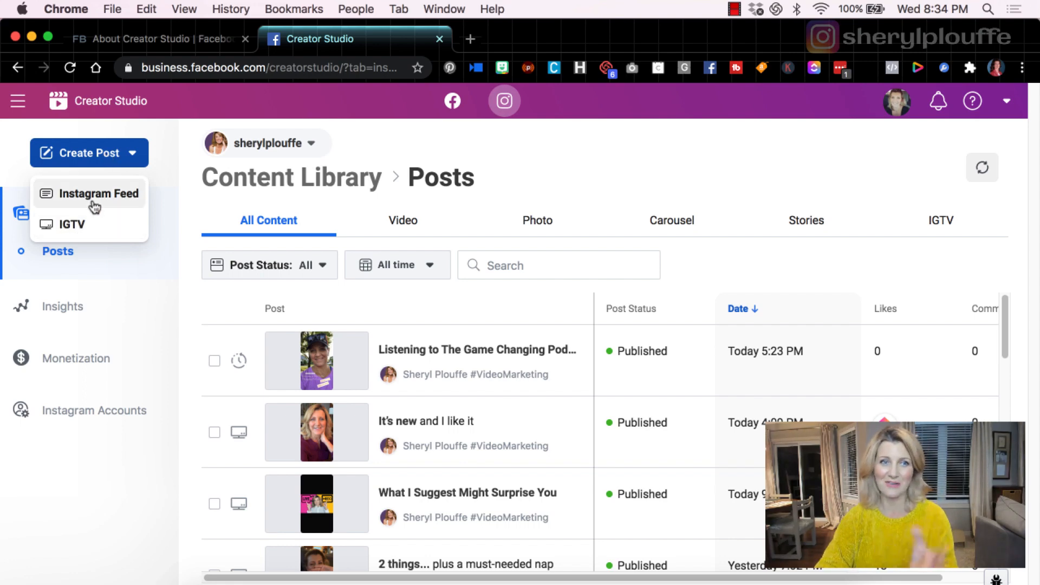
left_click(71, 223)
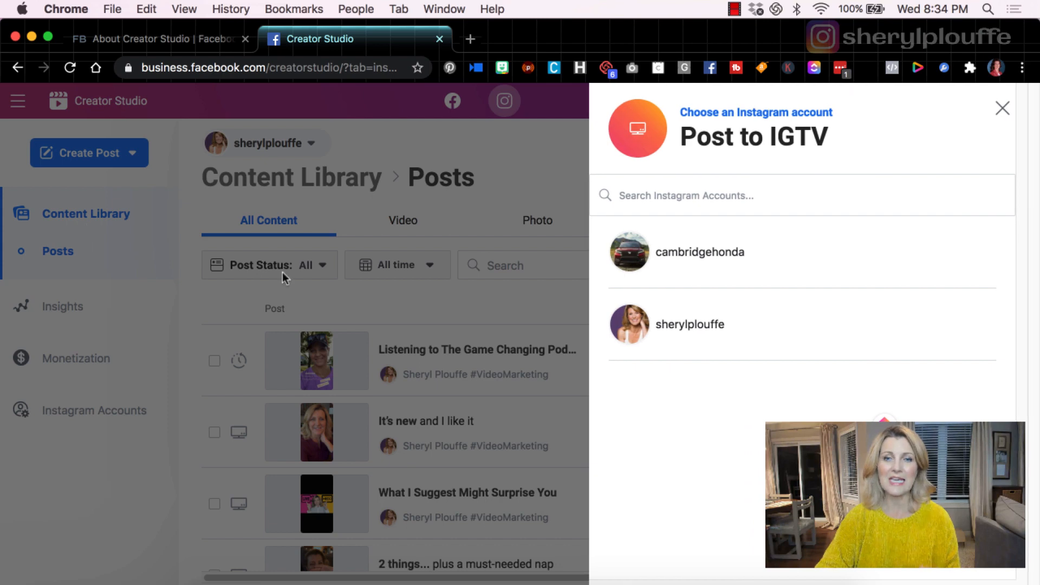
left_click(685, 324)
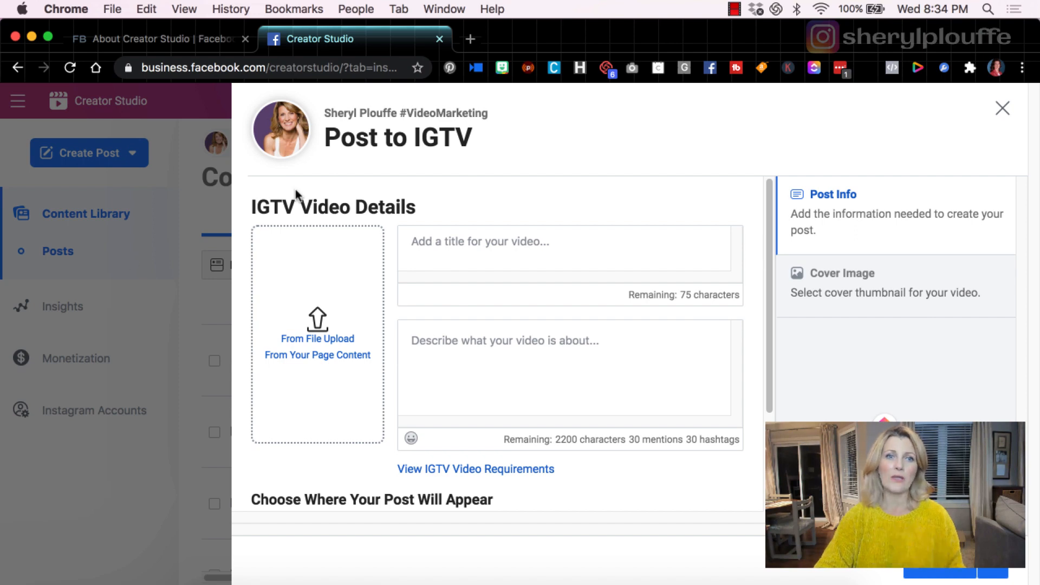
mouse_move(629, 283)
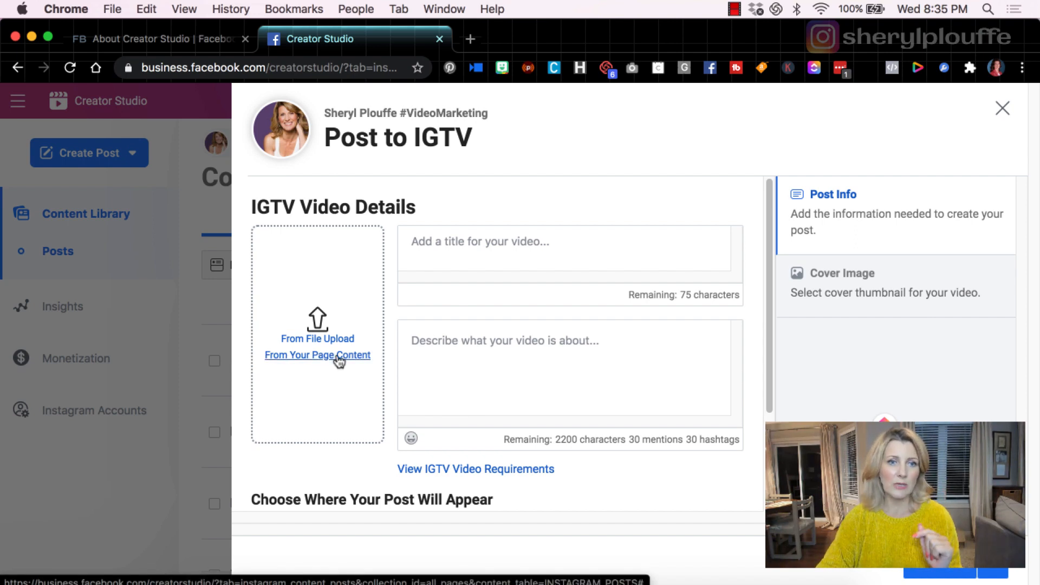
Step: Pick the Balance Is An Illusion video From Your Page Content as the IGTV video
left_click(317, 355)
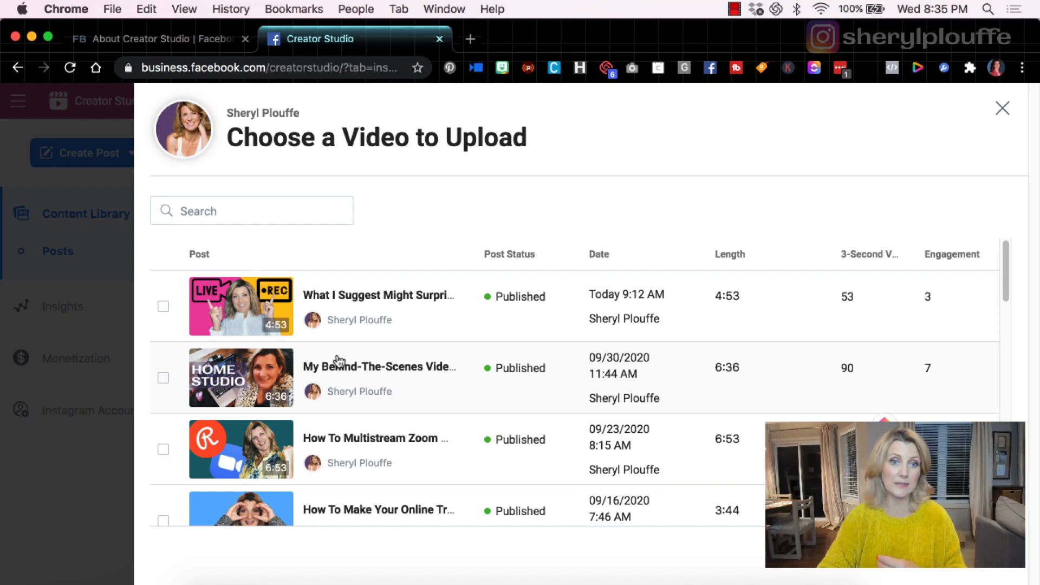
scroll("down", 3)
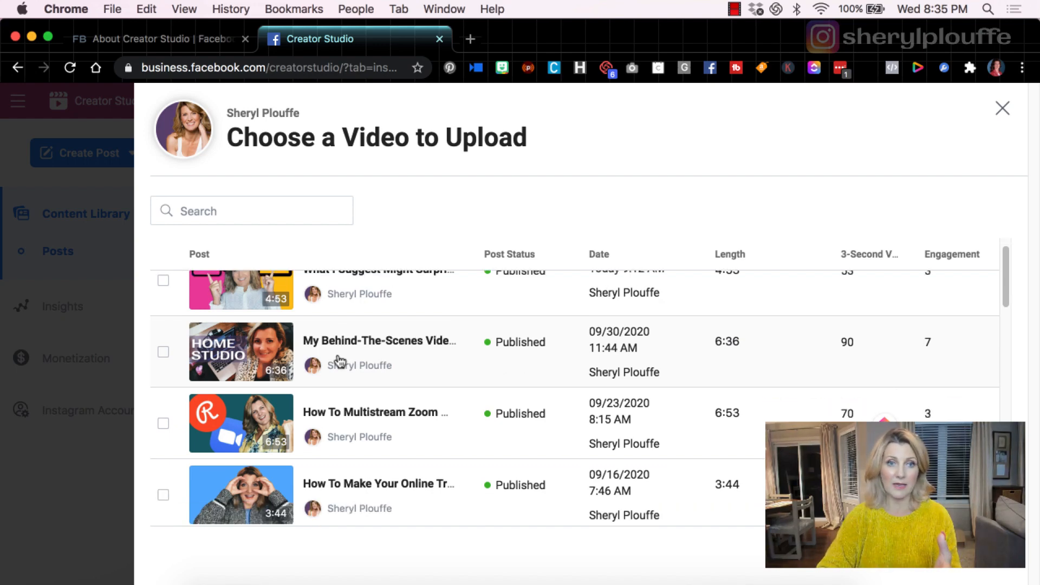
scroll("down", 3)
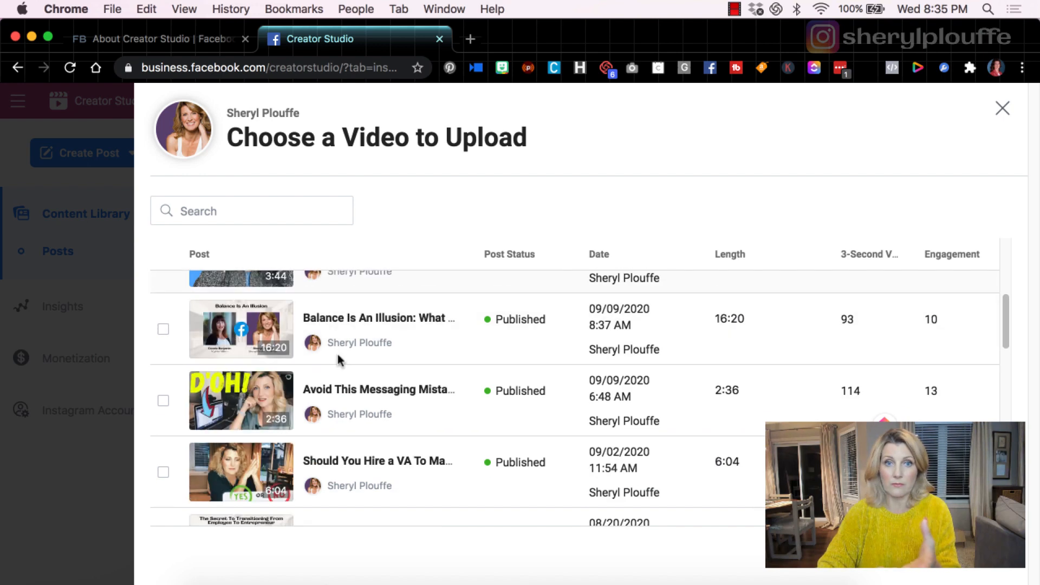
scroll("down", 3)
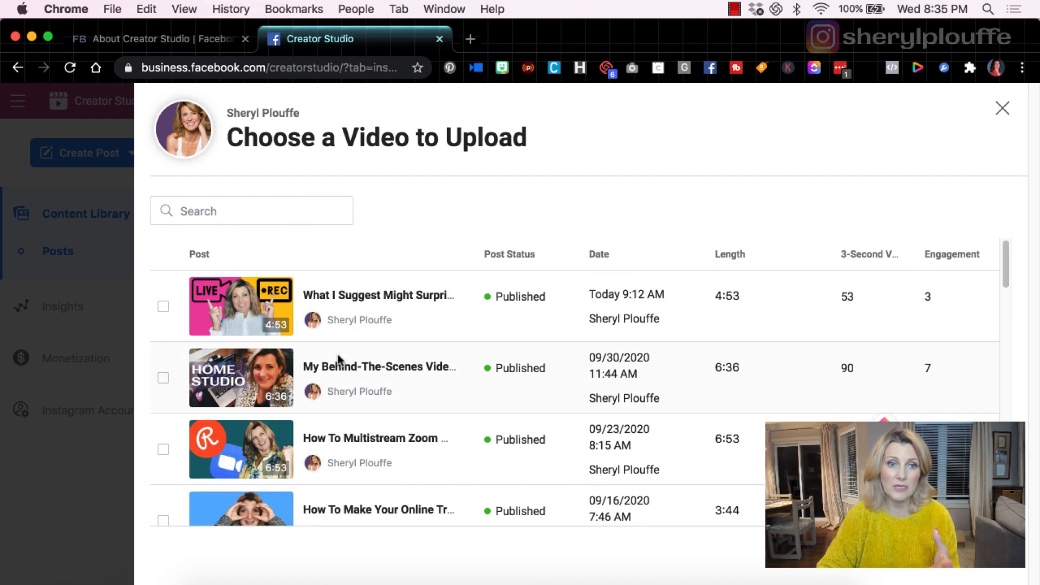
scroll("down", 3)
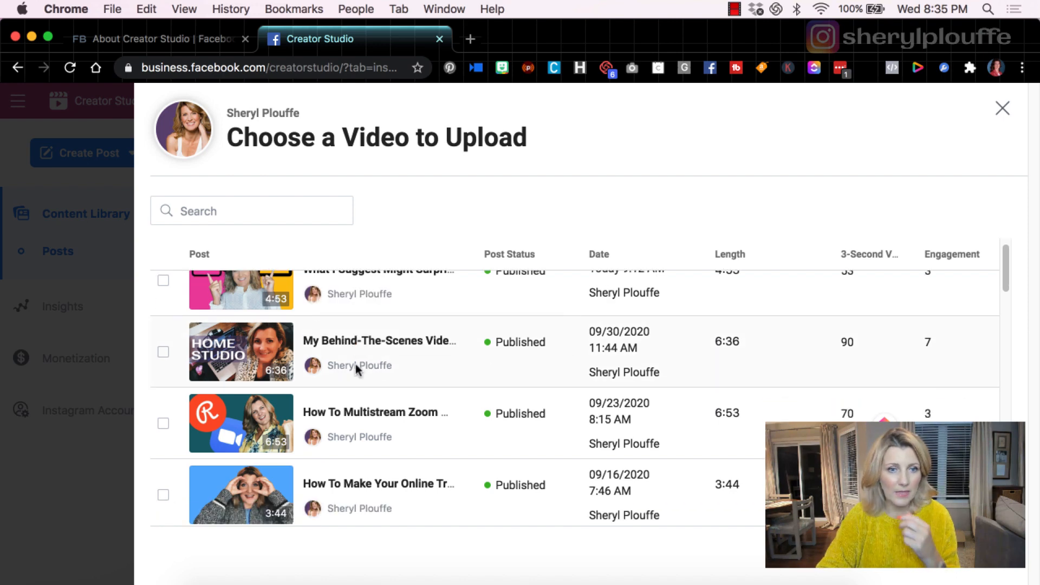
scroll("down", 3)
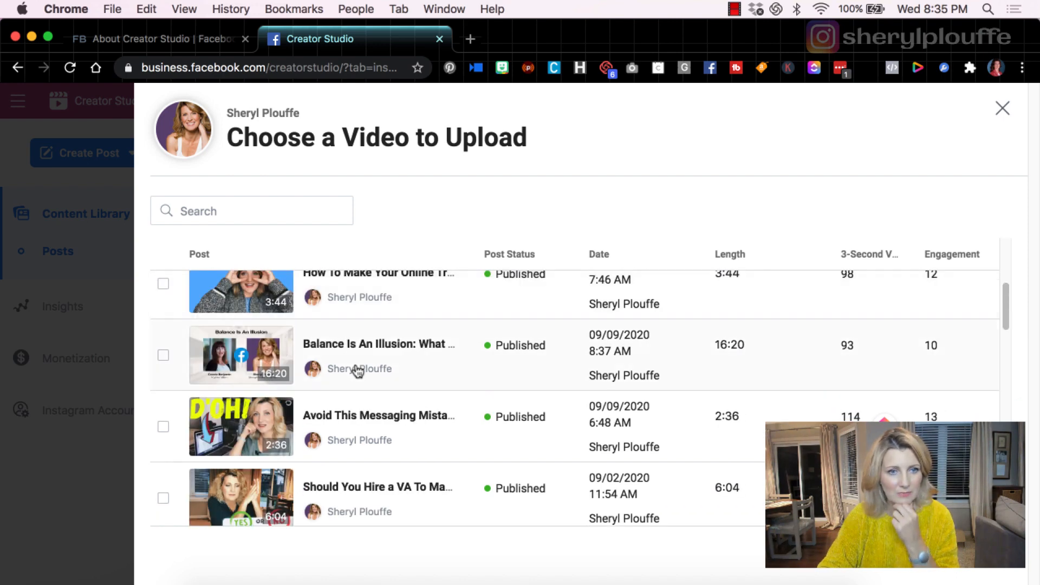
mouse_move(378, 345)
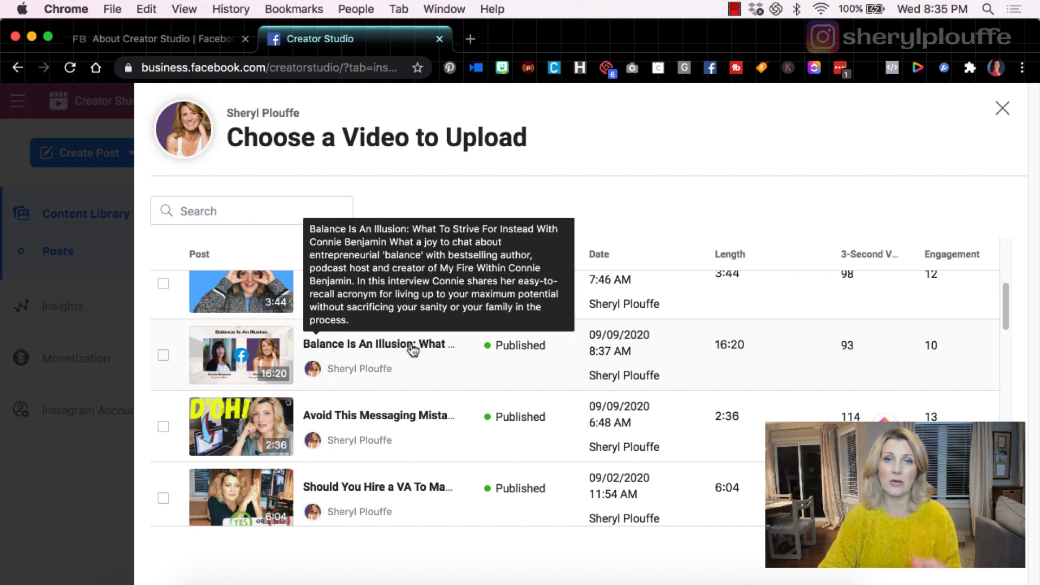
left_click(164, 356)
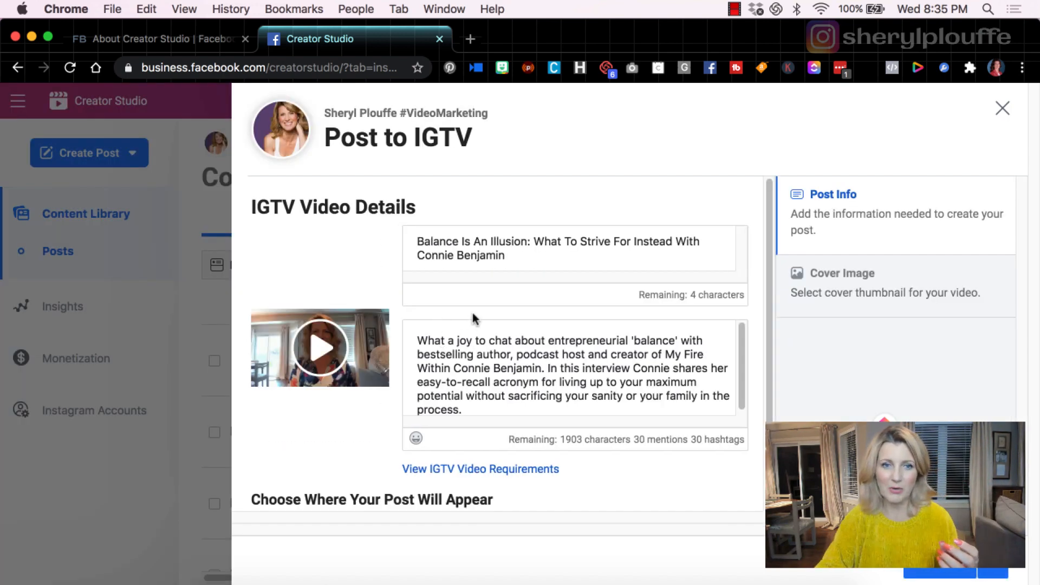
mouse_move(272, 277)
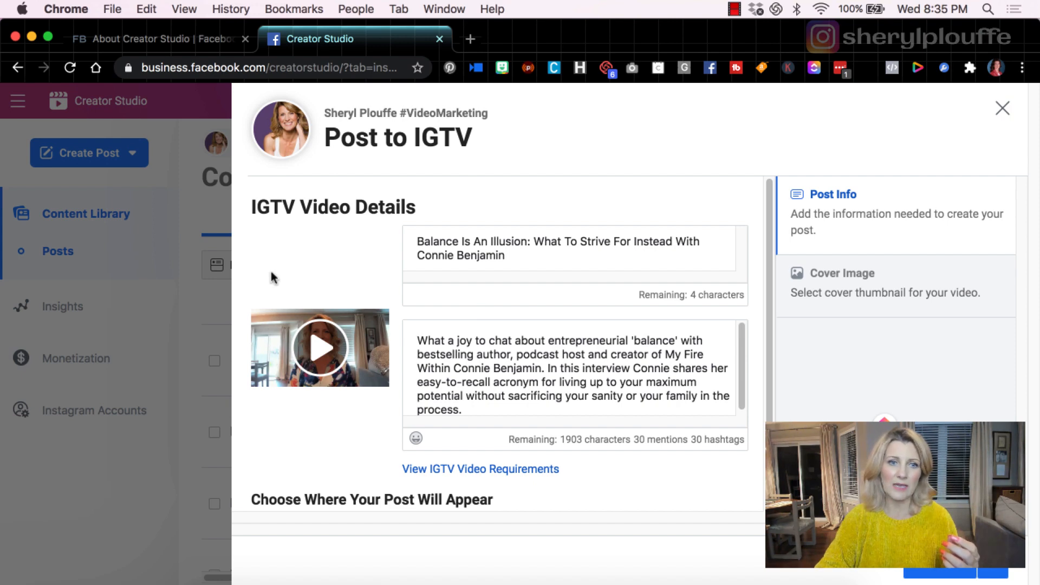
mouse_move(362, 300)
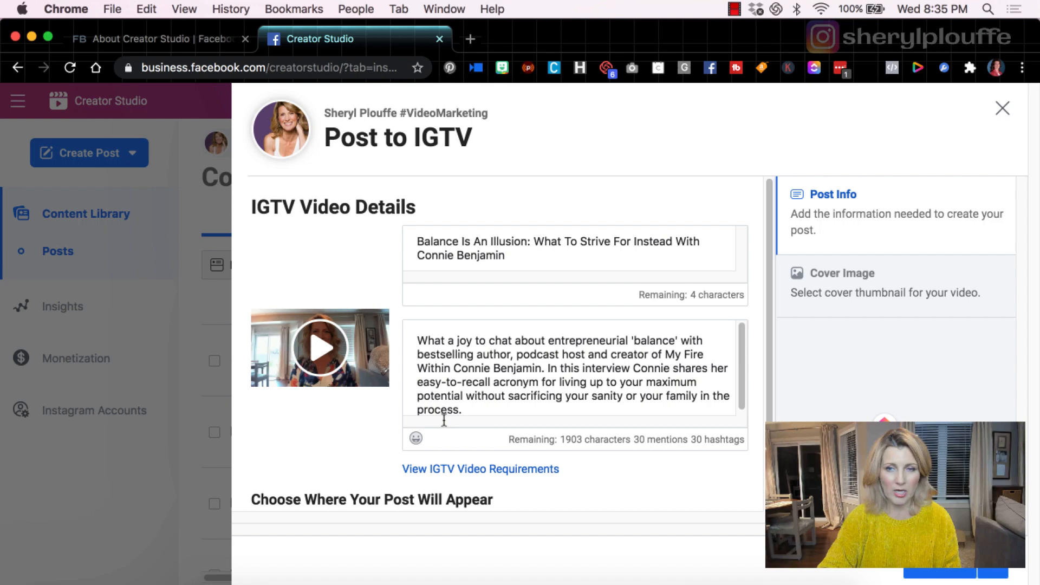
Step: Page through Auto-Generated Image frames and pick the frame of her by the window
left_click(845, 332)
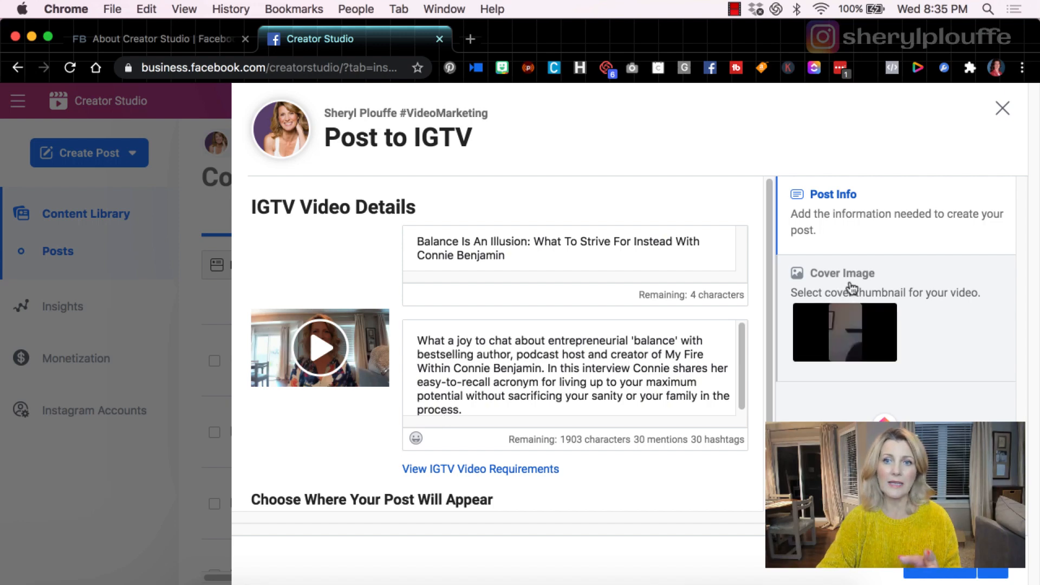
left_click(842, 273)
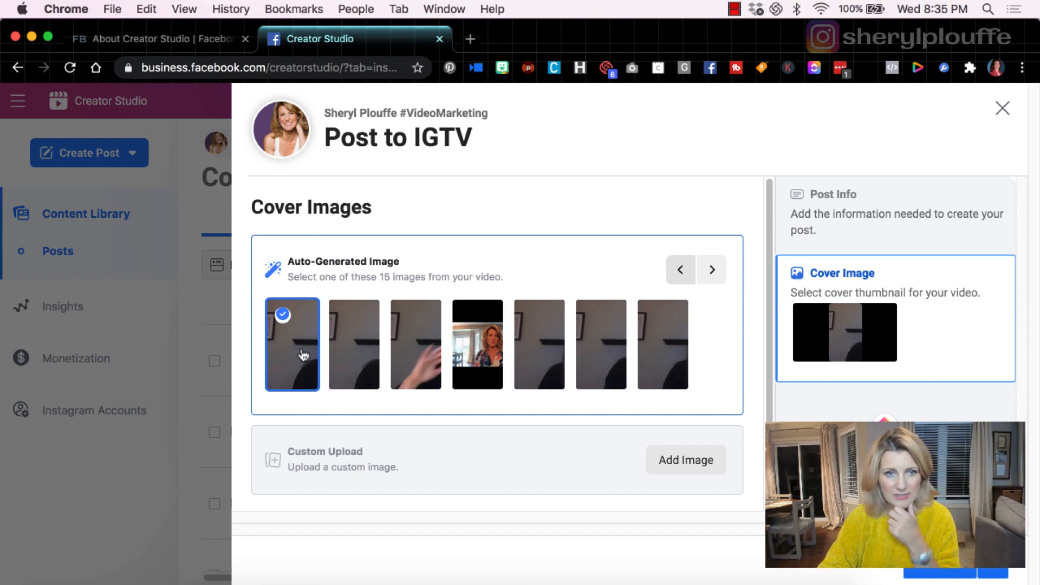
left_click(711, 270)
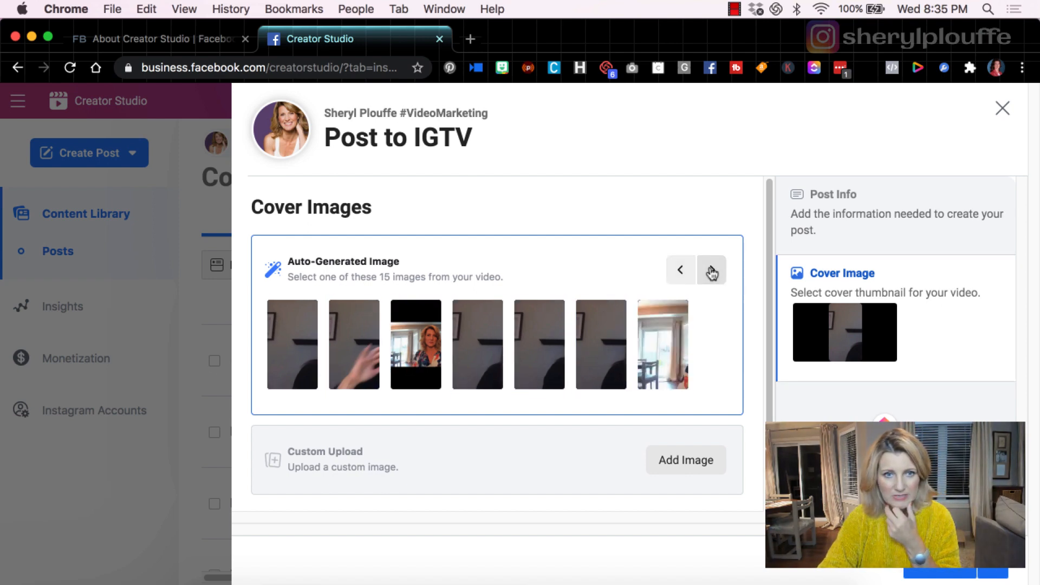
left_click(710, 269)
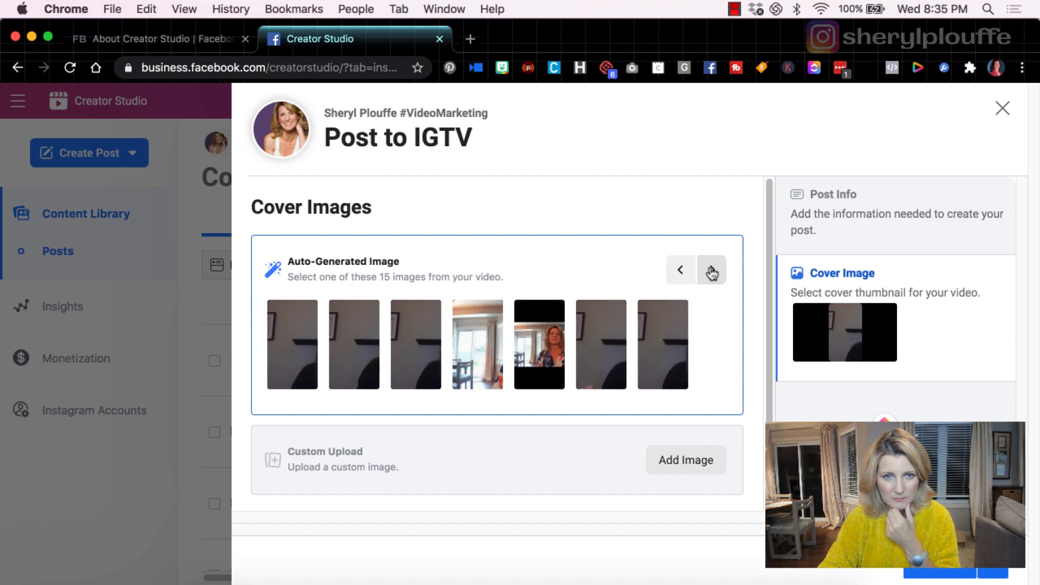
left_click(712, 270)
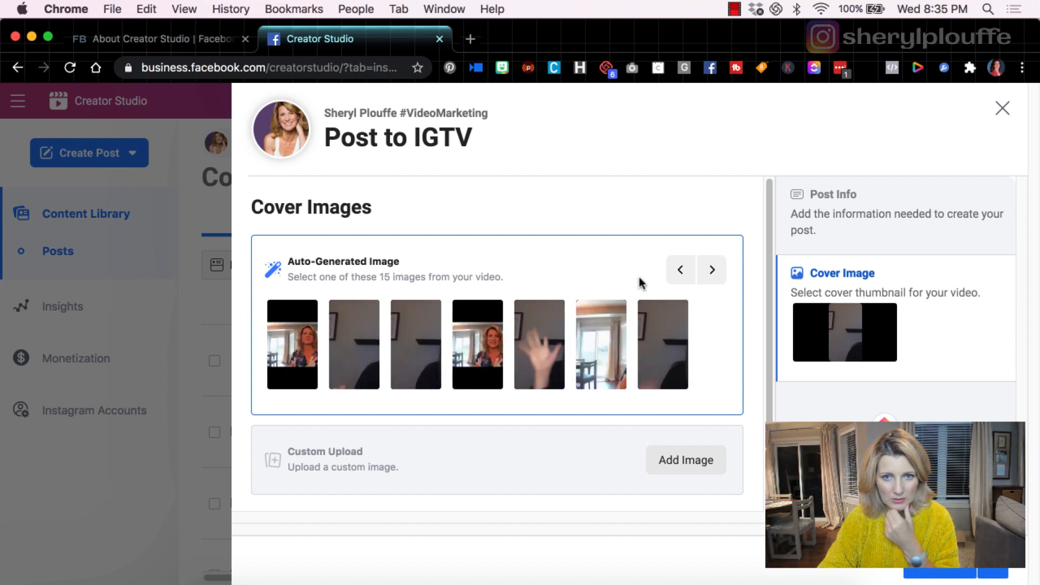
left_click(291, 344)
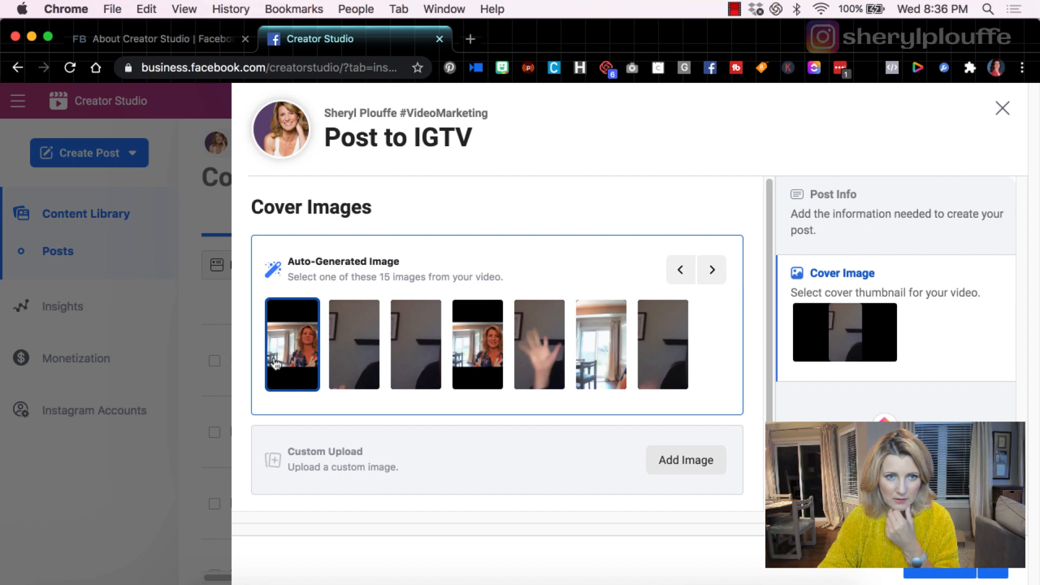
left_click(292, 345)
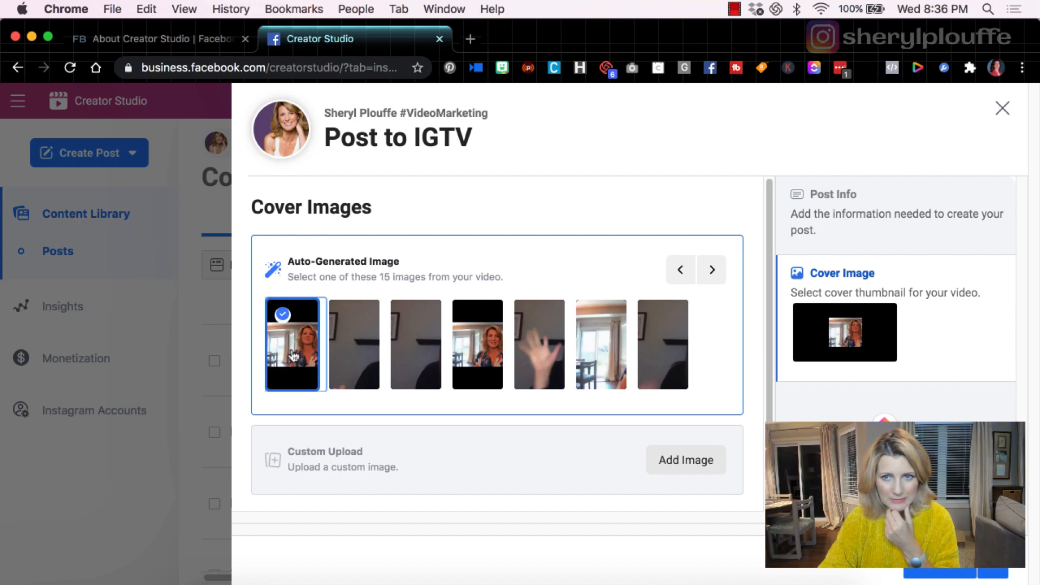
mouse_move(465, 468)
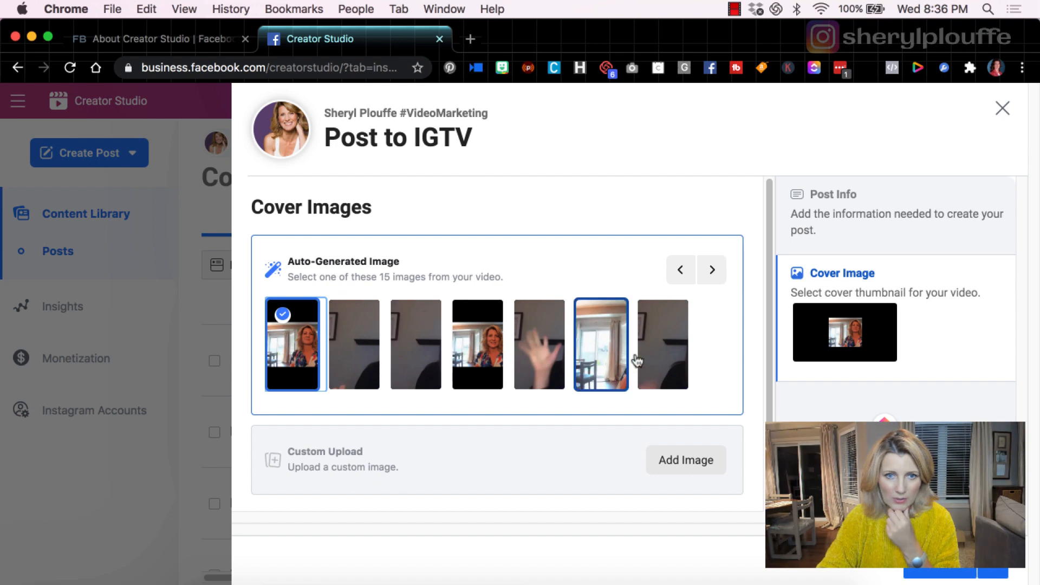
Step: Try the waving-hand and last frames and Custom Upload, then settle on the window frame as cover
left_click(539, 344)
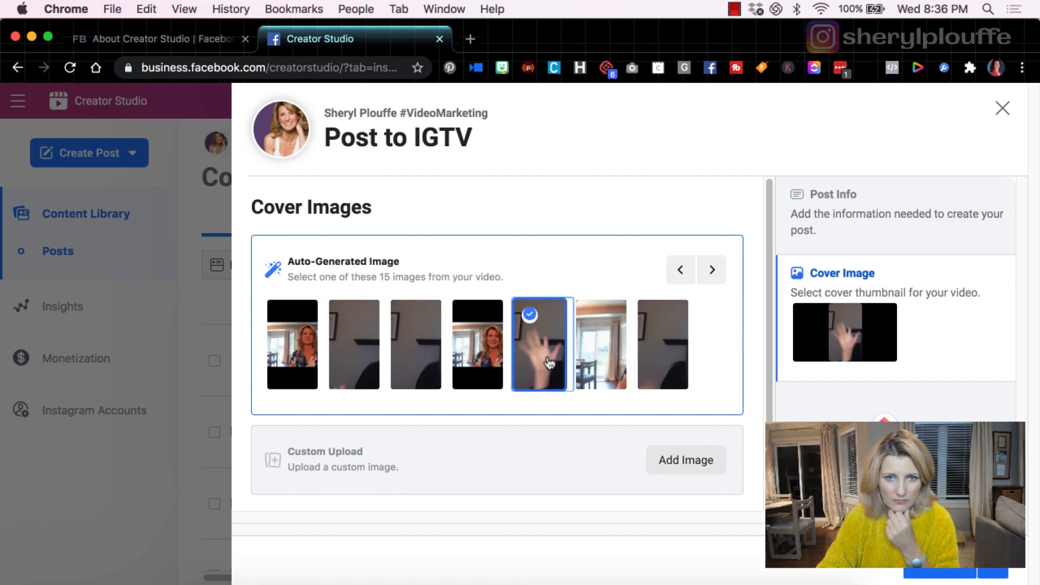
left_click(661, 345)
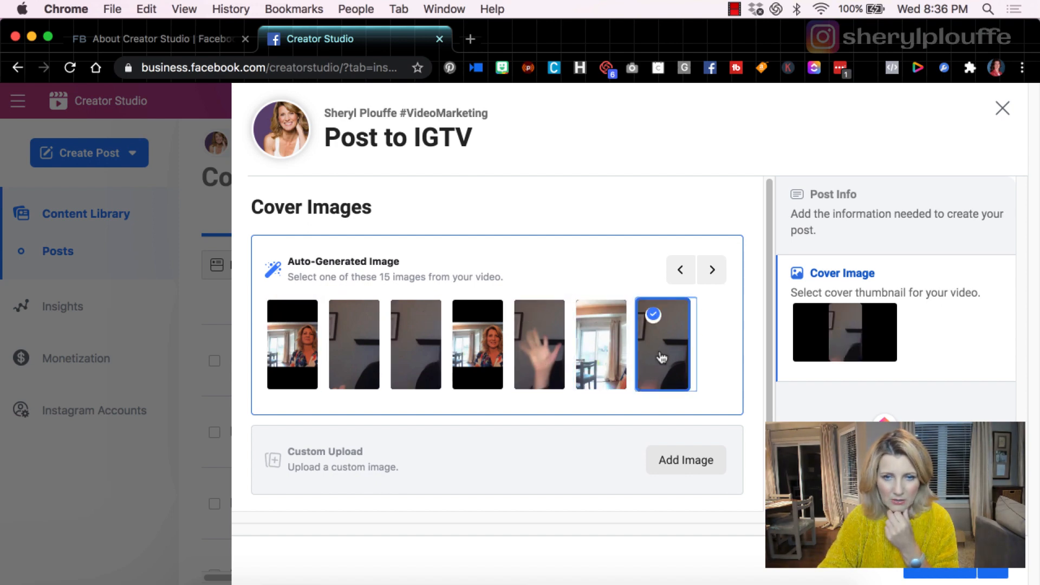
mouse_move(634, 277)
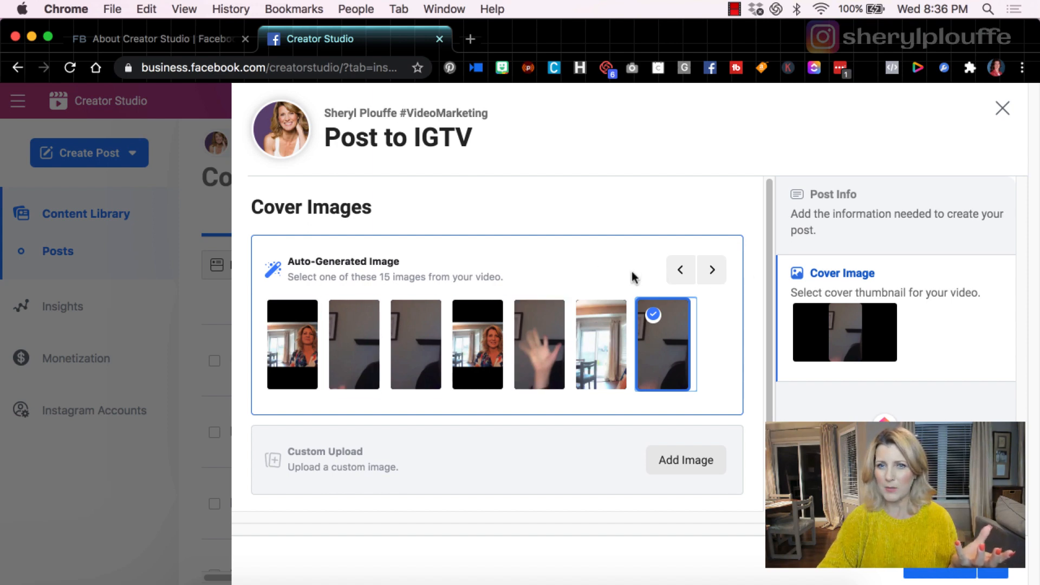
left_click(680, 270)
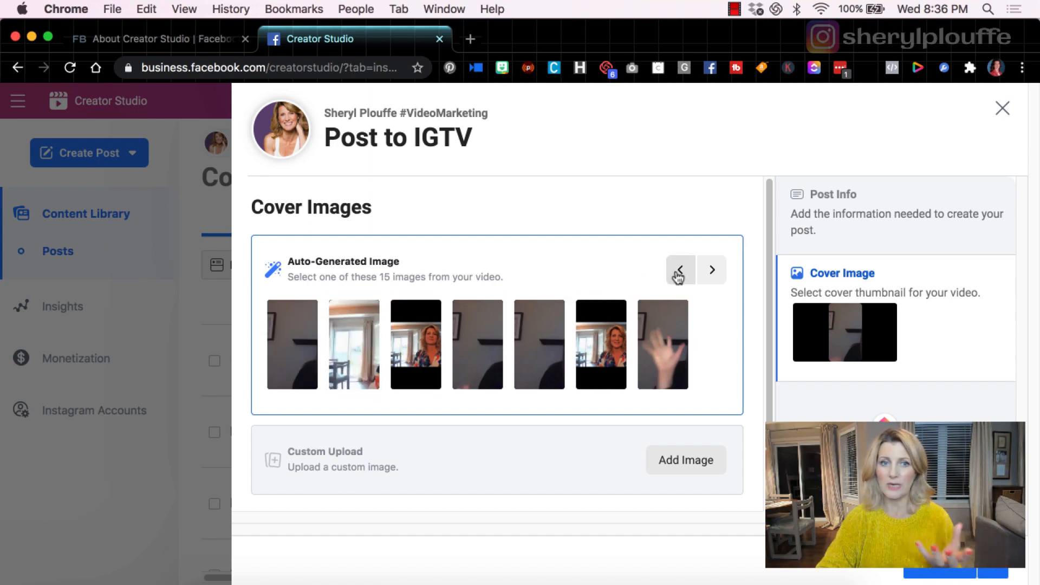
left_click(680, 270)
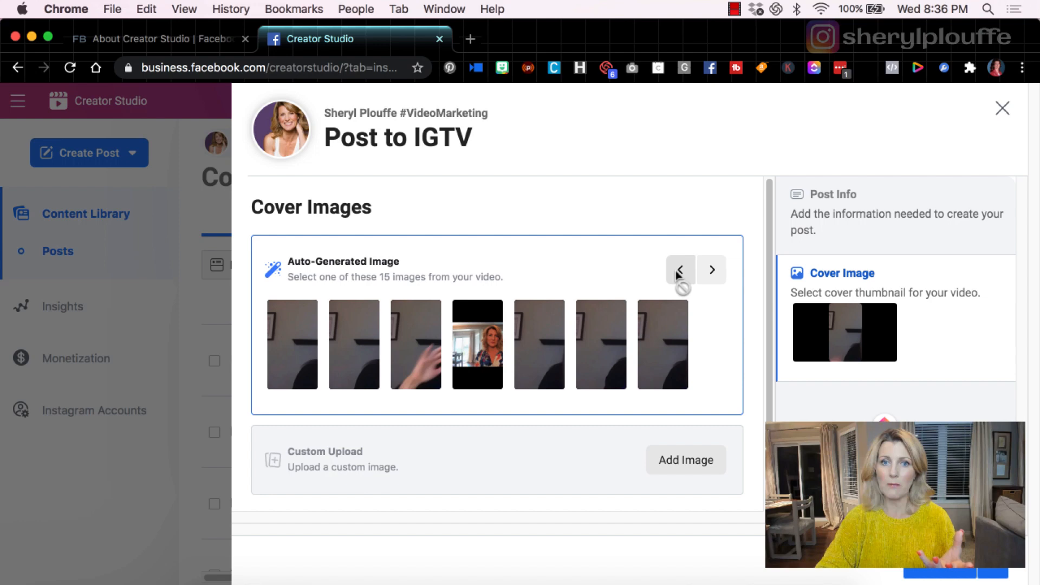
left_click(477, 345)
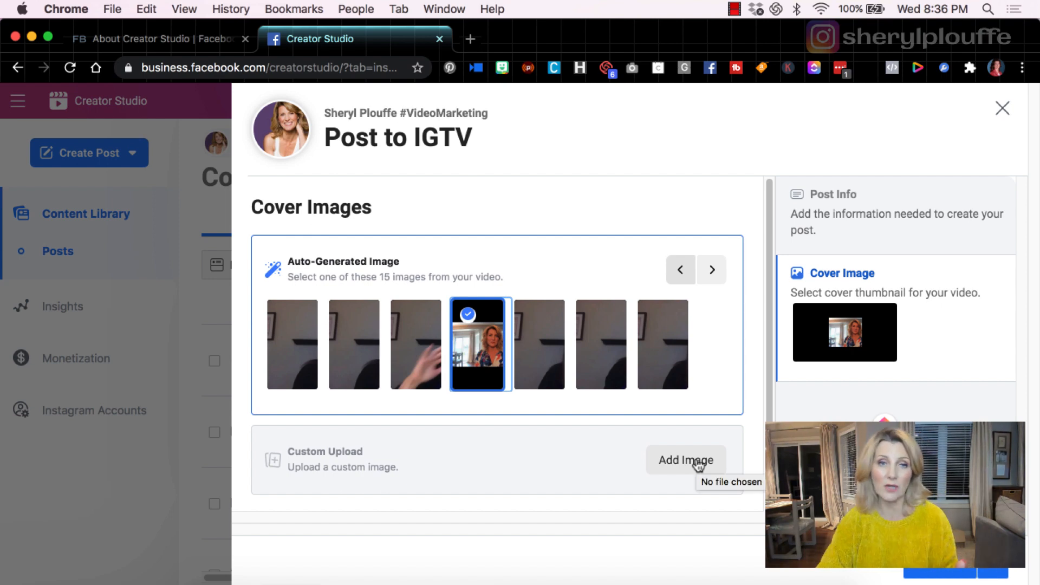
mouse_move(392, 486)
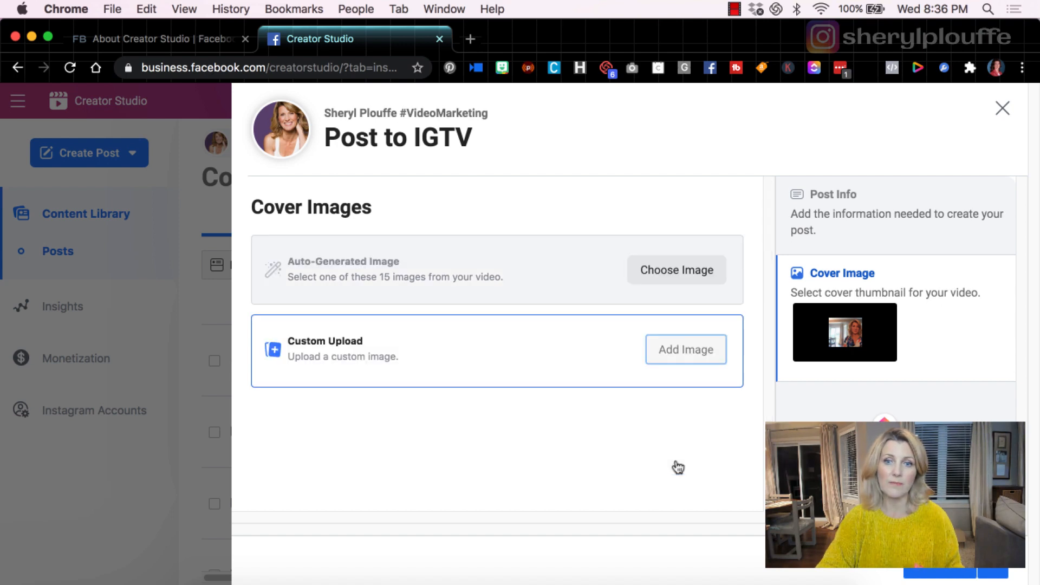
left_click(685, 350)
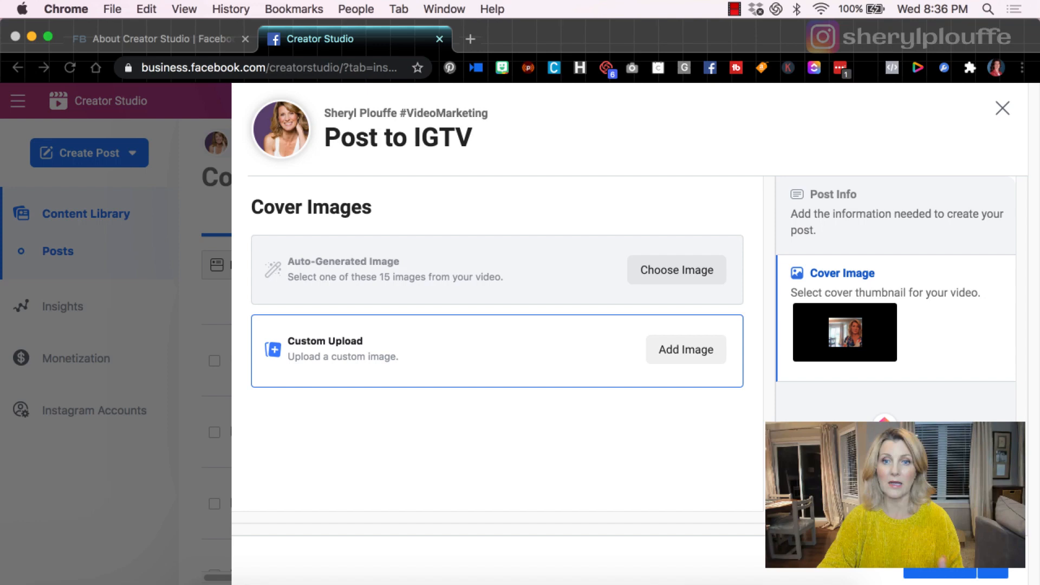
mouse_move(559, 433)
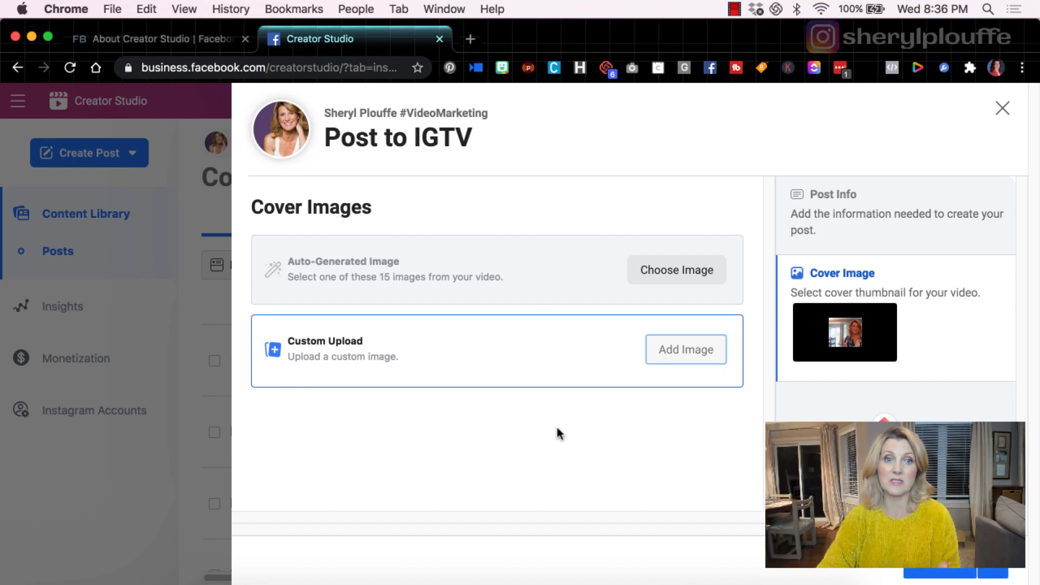
left_click(676, 269)
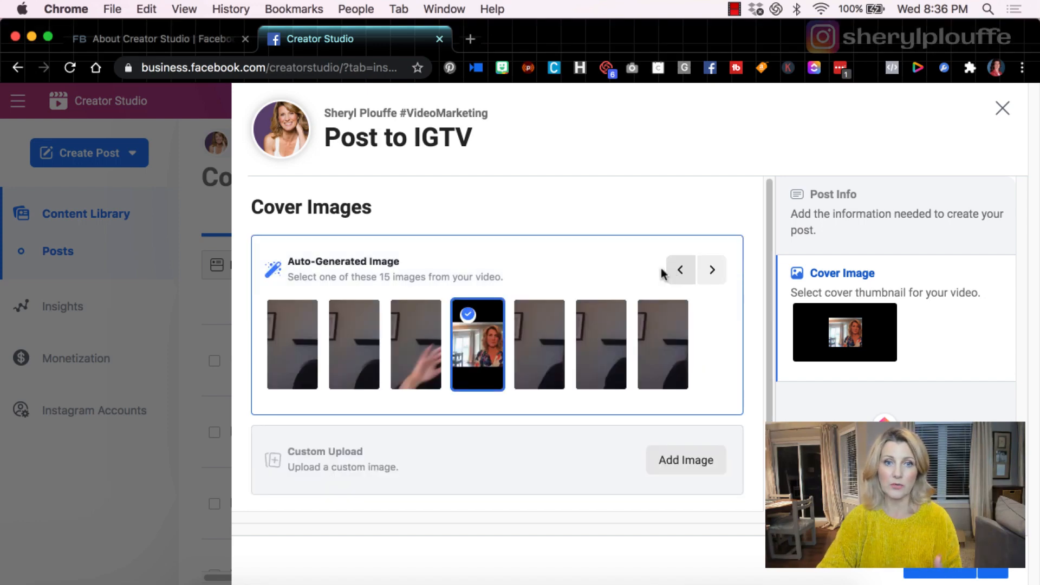
mouse_move(474, 367)
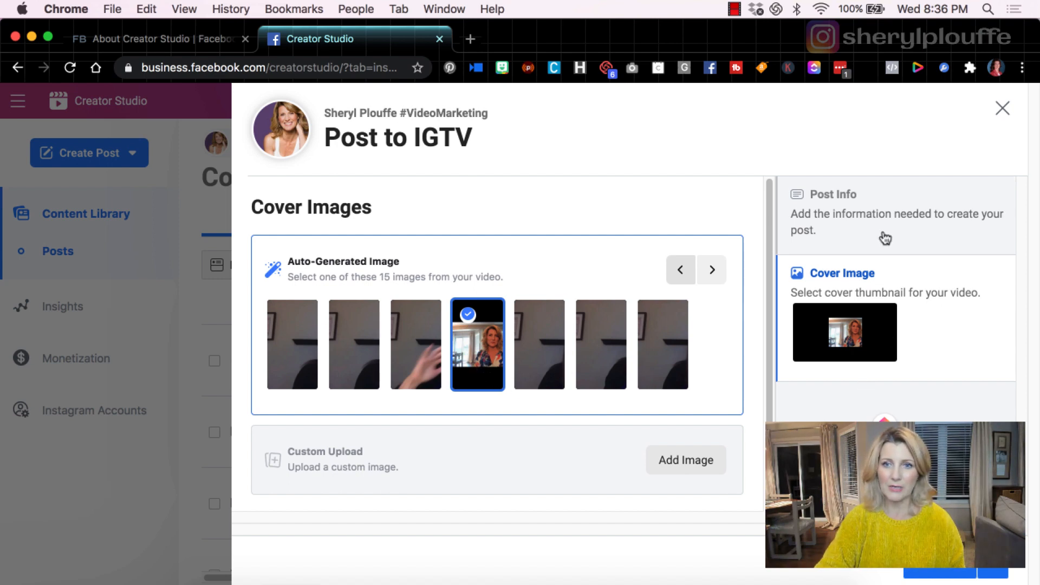
Step: Back on Post Info, turn off Share Preview To Feed for the IGTV post
left_click(834, 194)
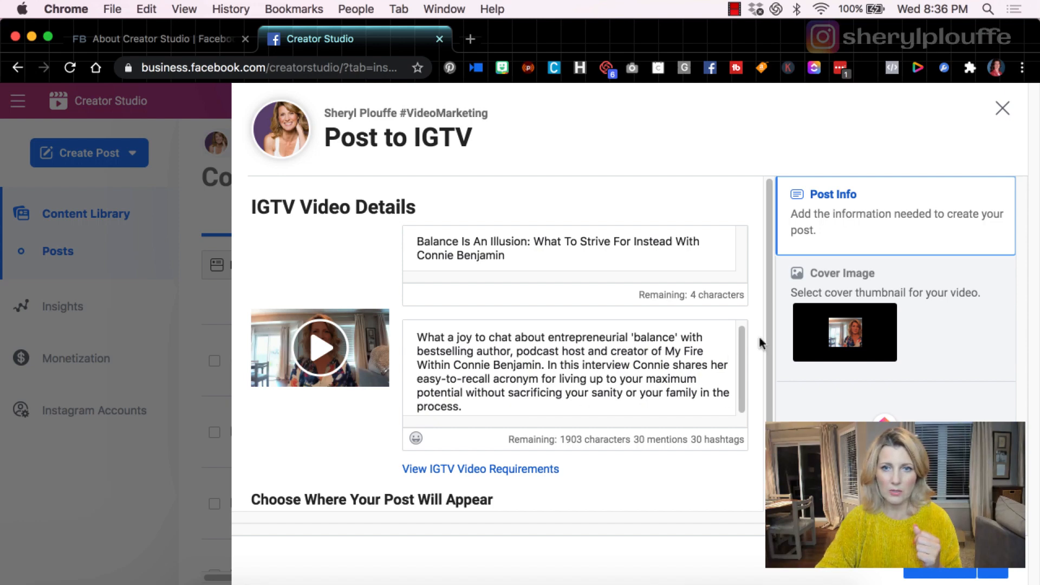
scroll("down", 3)
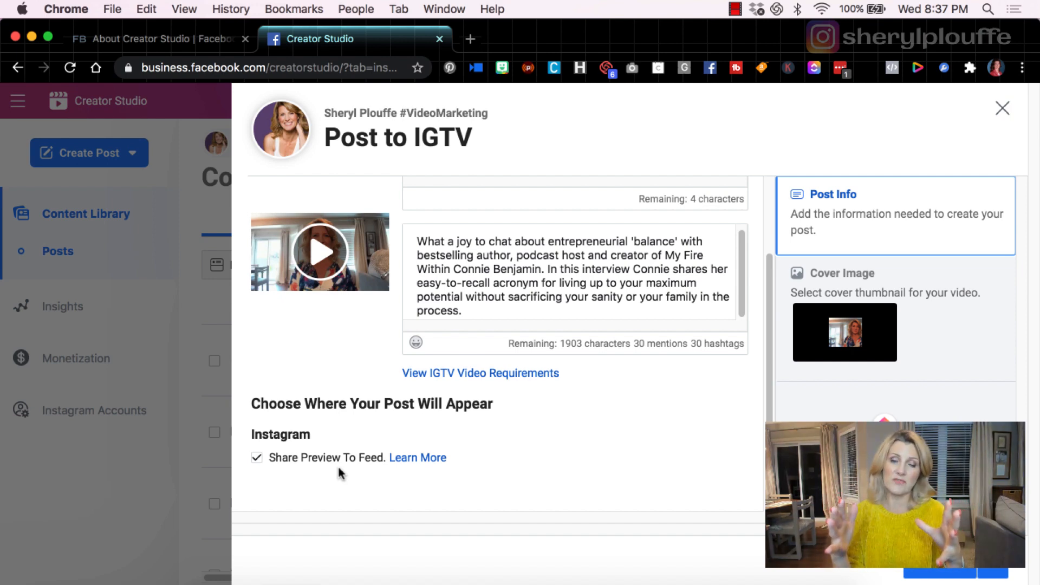
mouse_move(217, 484)
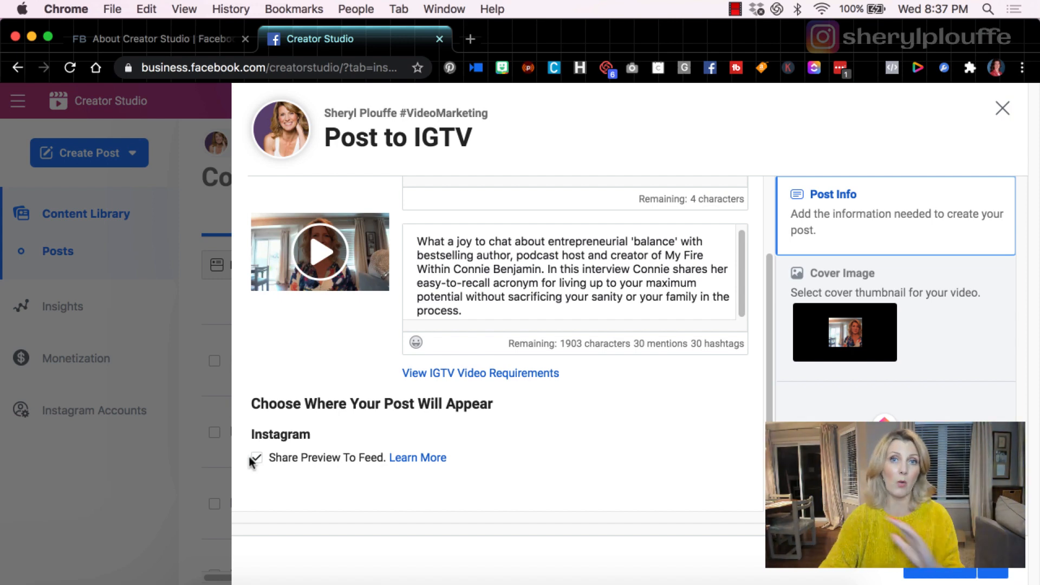
left_click(256, 458)
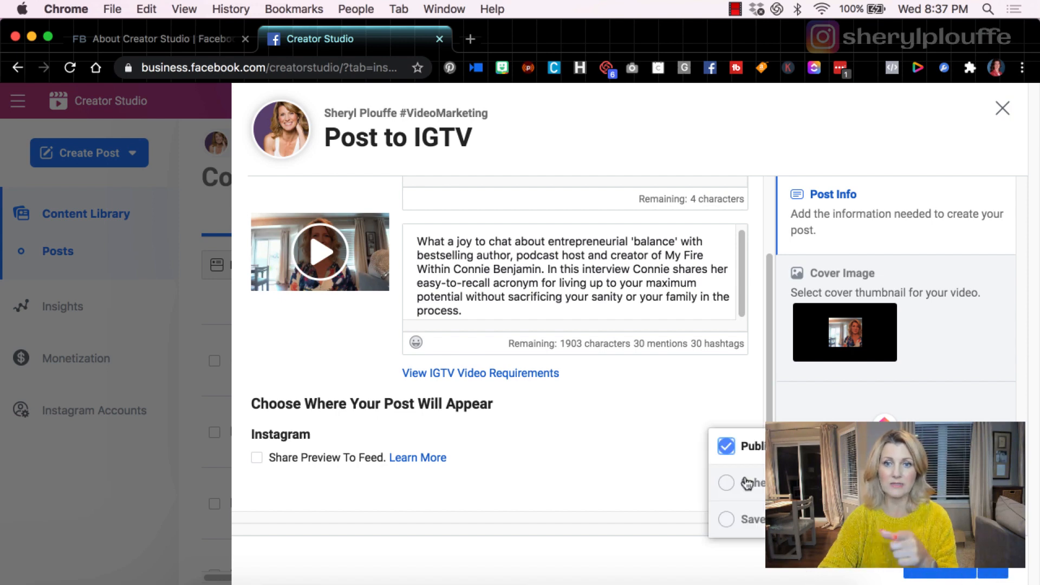
Step: Change the publish option to Schedule so the post goes out later
left_click(726, 521)
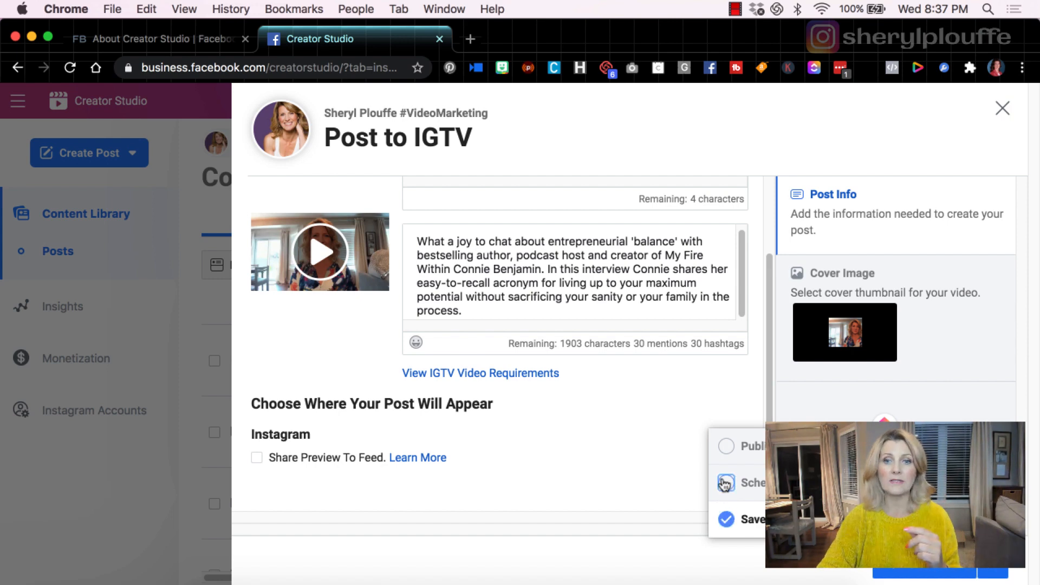
left_click(752, 482)
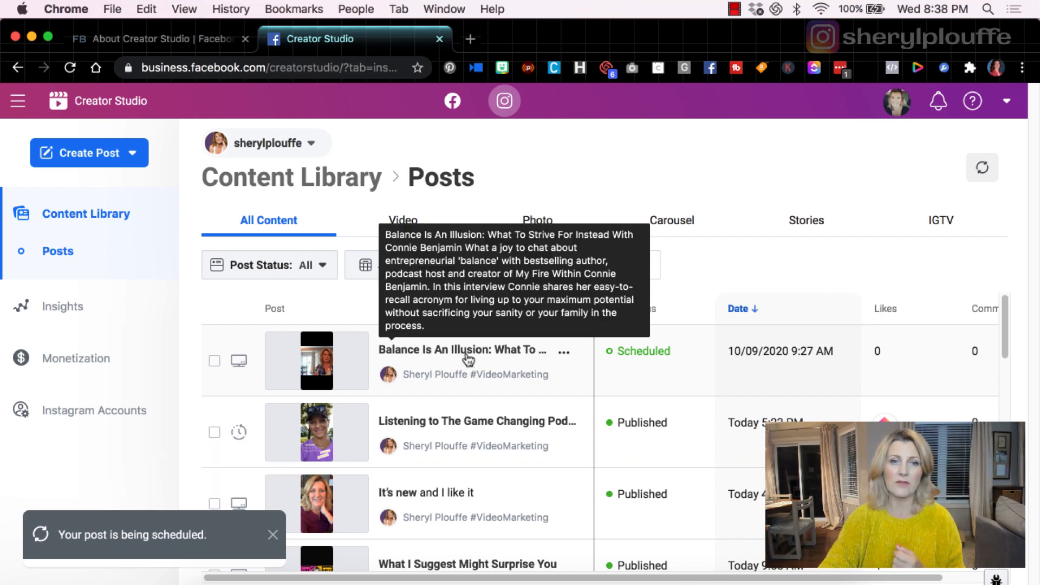
mouse_move(501, 382)
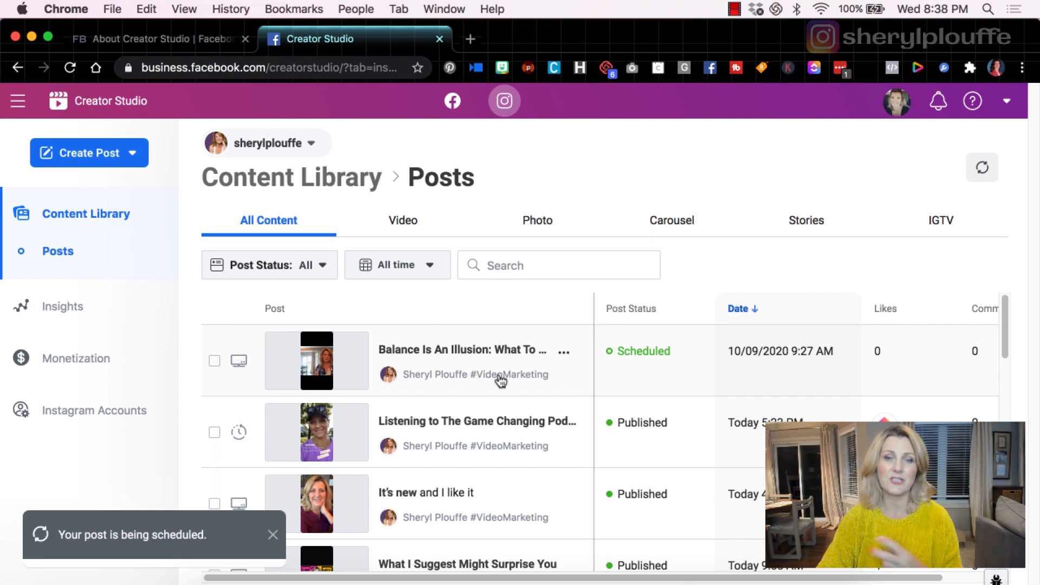